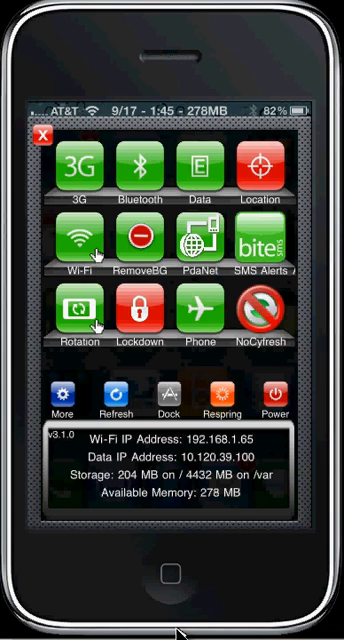
Dismiss the SBSettings toggle panel and return to the first home screen page.
scroll(left, 3)
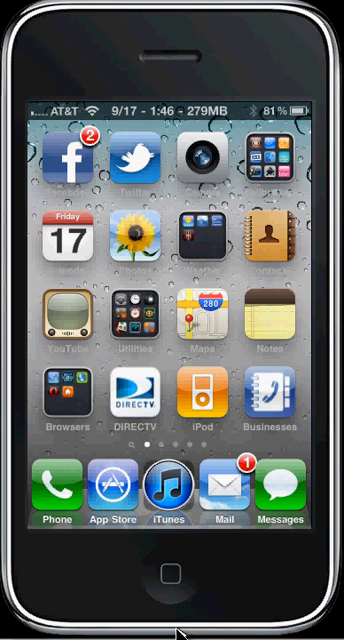
Type misspelled words like "Helllooooo ugh hhhv" in a new Notes note to confirm autocorrect is off.
click(262, 335)
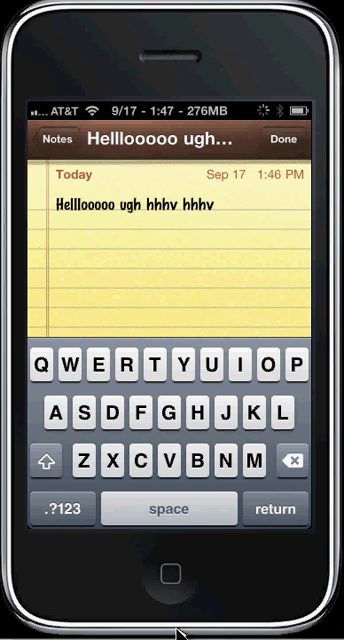
text(ha)
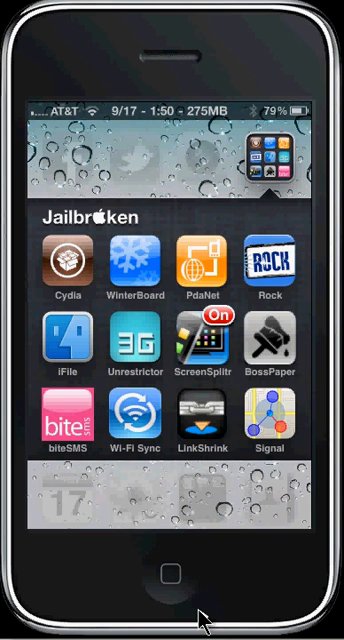
Close the Jailbroken folder to show the first home screen page.
scroll(left, 3)
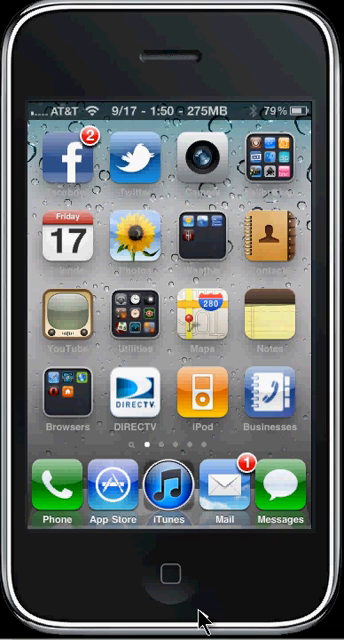